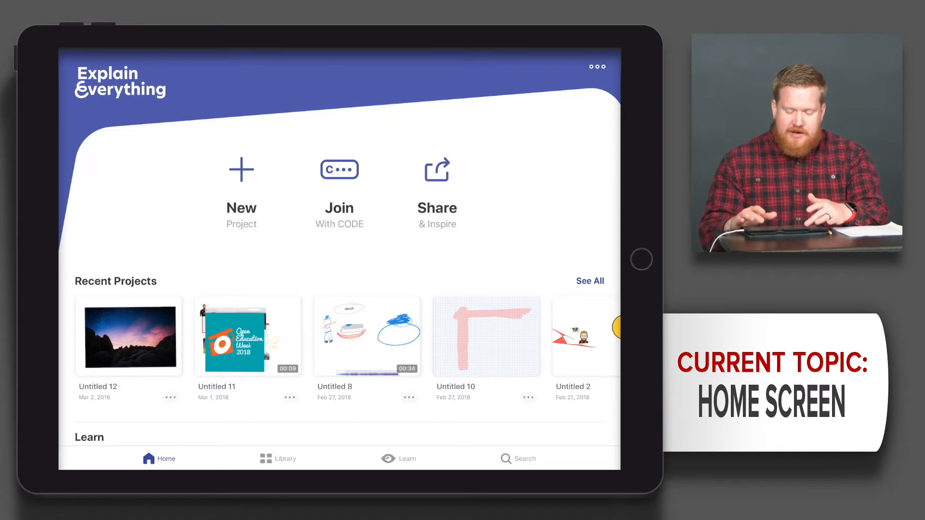
- Scroll the home screen past the Share quick tip and switch to the project Library
scroll("down", 3)
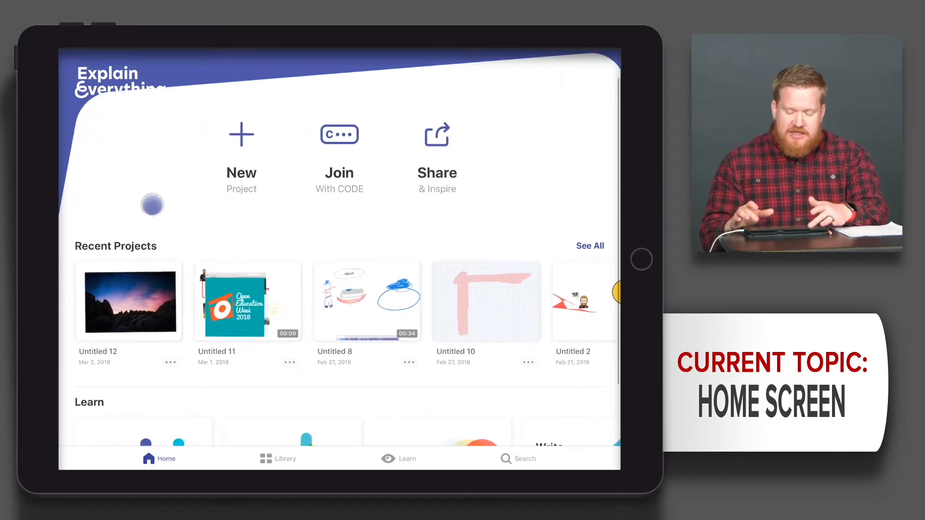
scroll("down", 3)
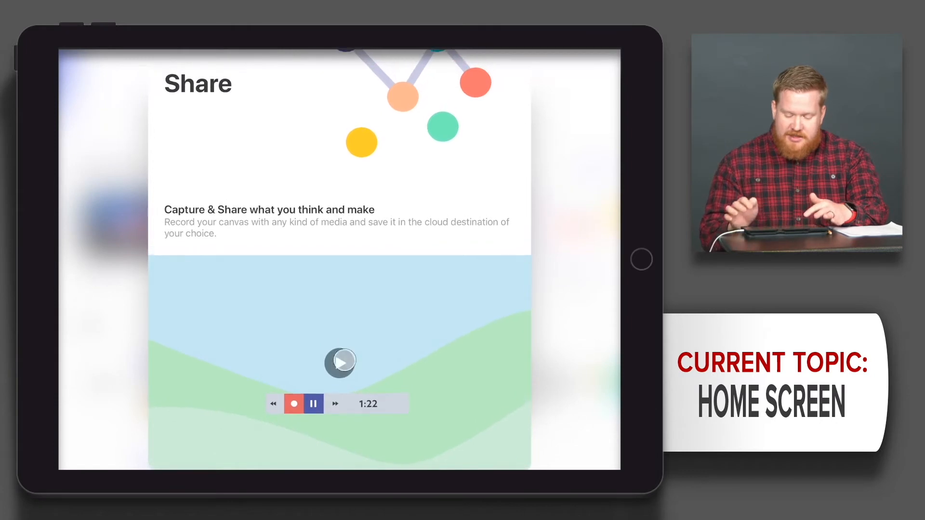
left_click(313, 403)
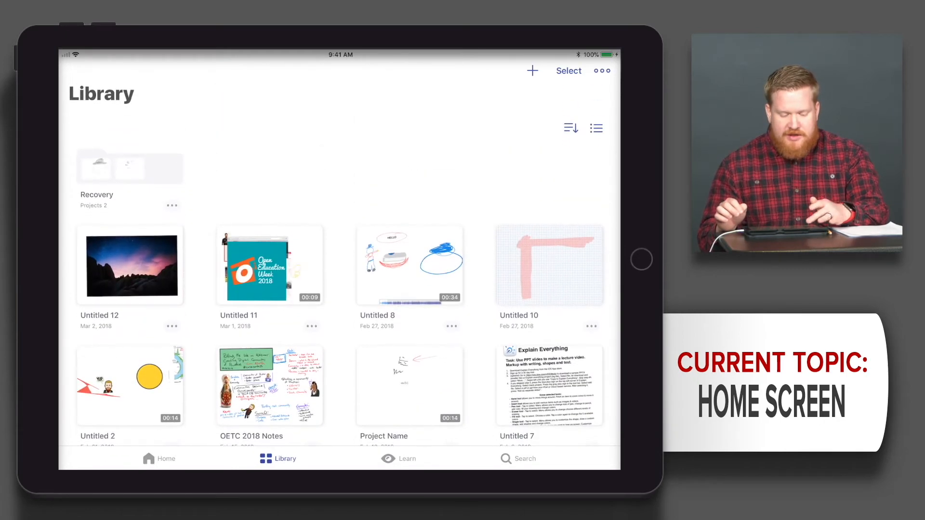
- Browse the Library, move to the Learn tab and swipe through its Quick Tips cards
left_click(129, 167)
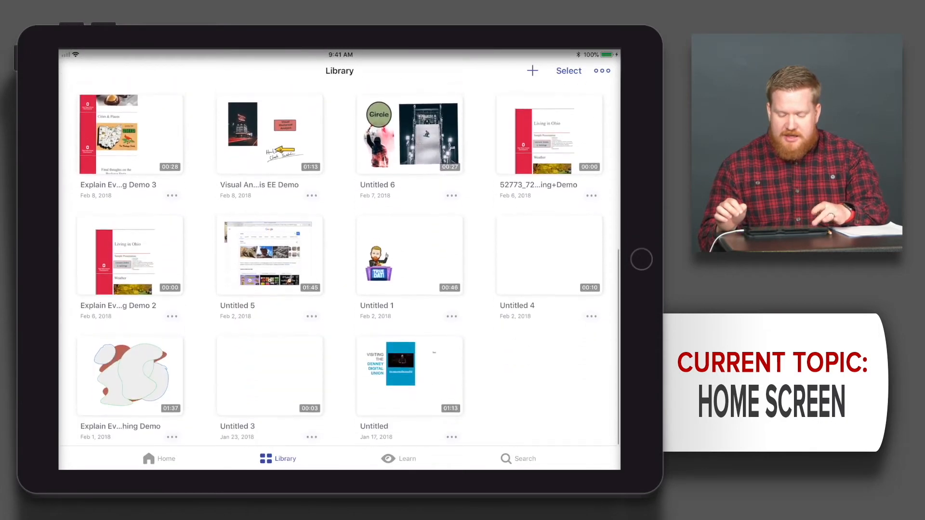
left_click(407, 458)
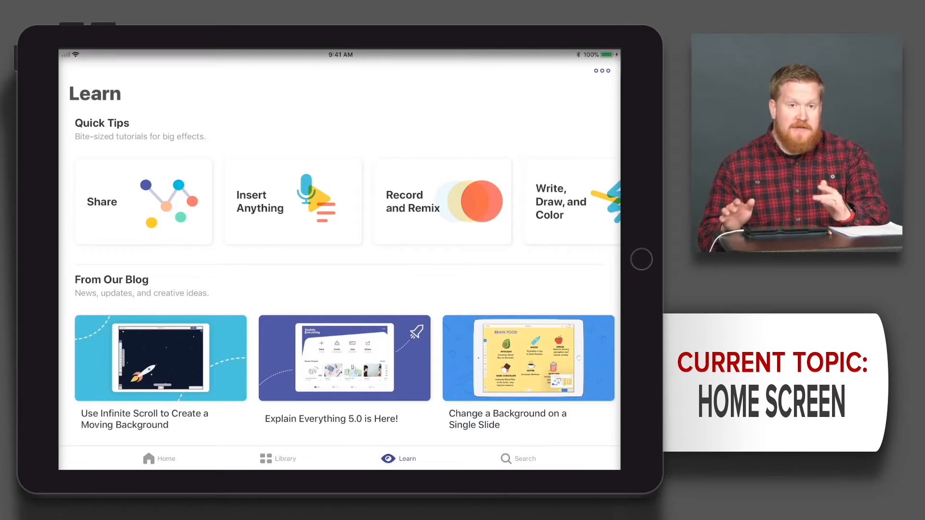
scroll("left", 3)
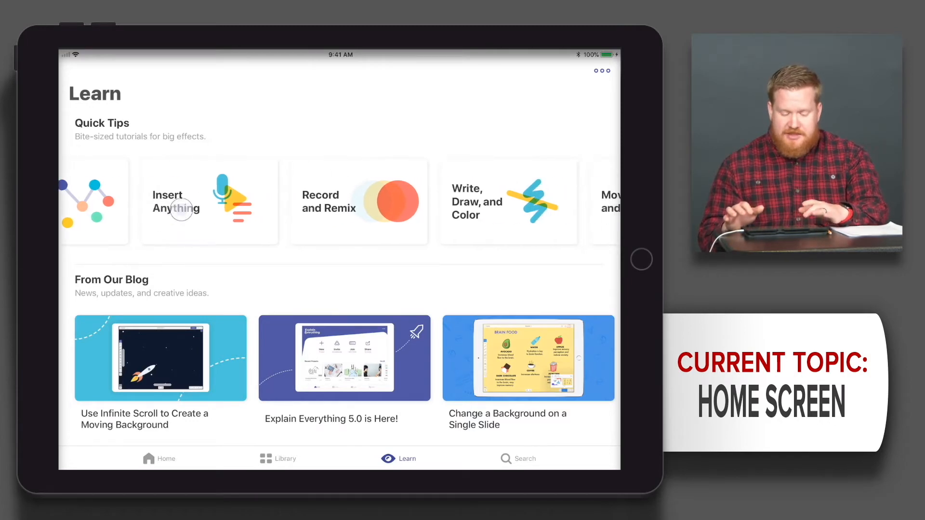
left_click(209, 201)
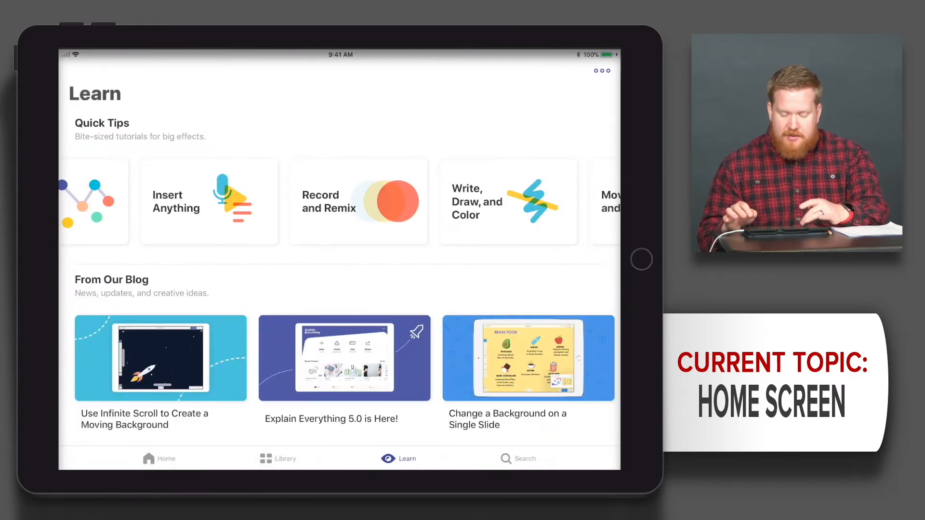
- Swipe through the Learn blog posts down to the Knowledge Base and Help guide
scroll("down", 3)
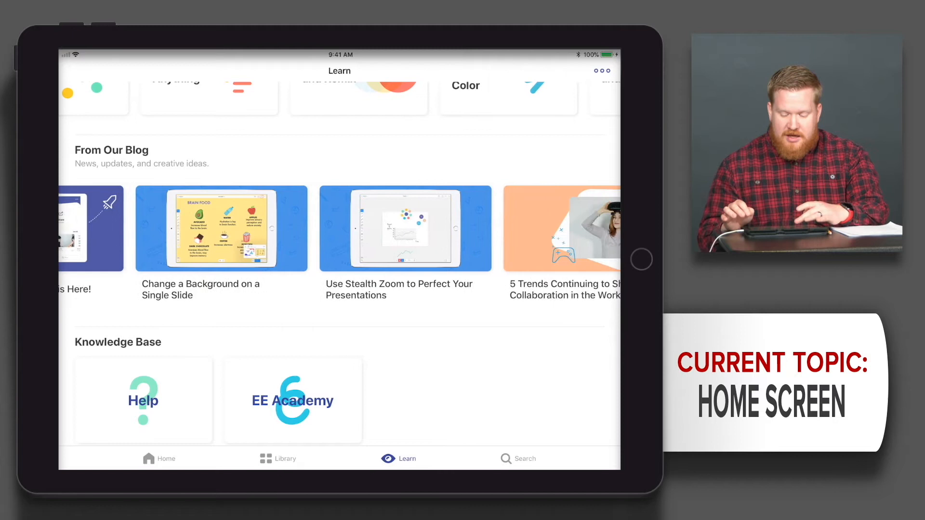
scroll("left", 3)
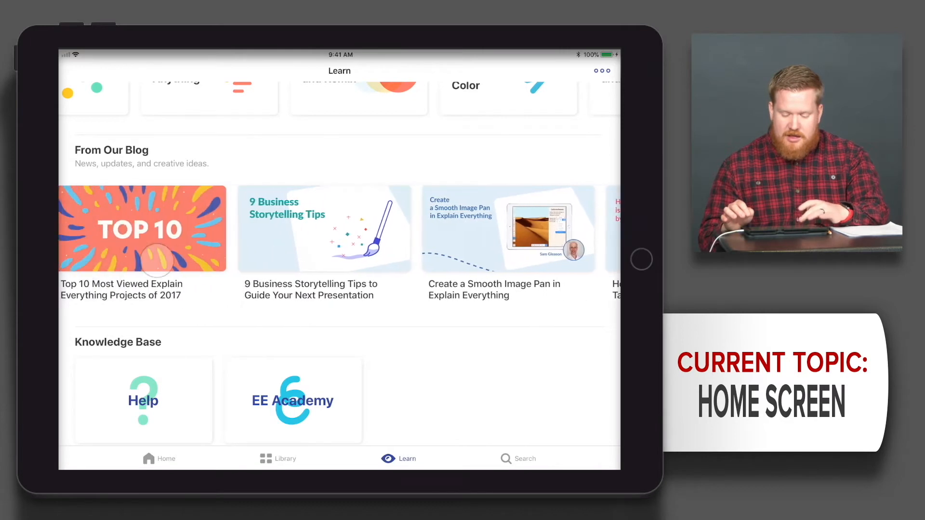
scroll("left", 3)
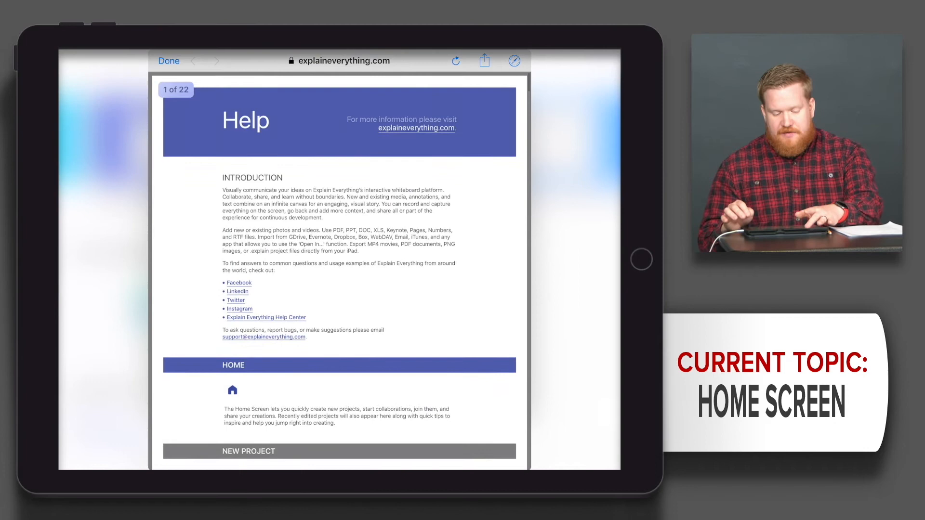
- Leave the Help guide, view the EE Academy Udemy page and scroll Learn to Quick Links
left_click(168, 60)
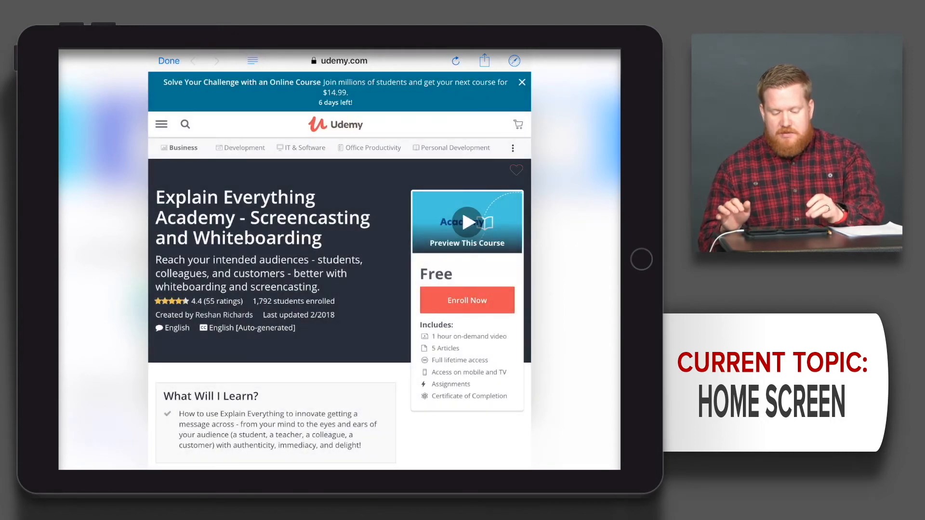
scroll("down", 3)
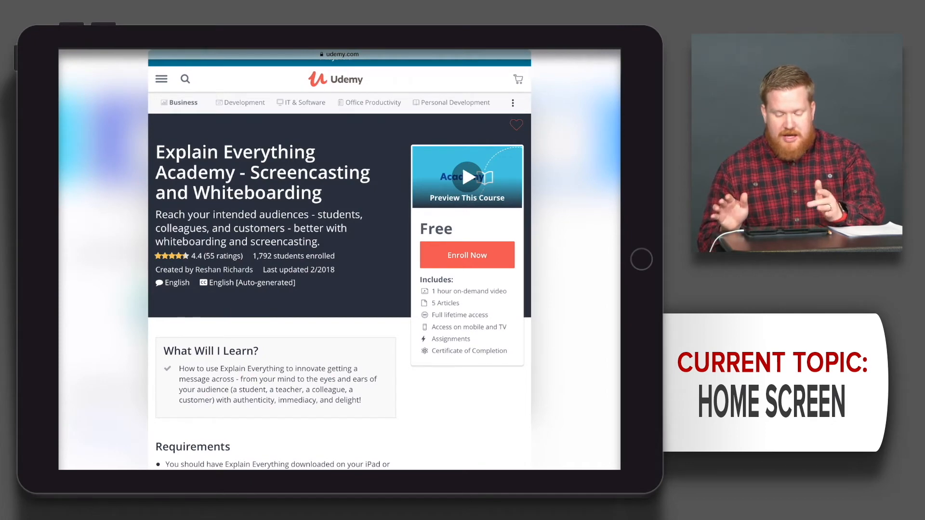
scroll("down", 3)
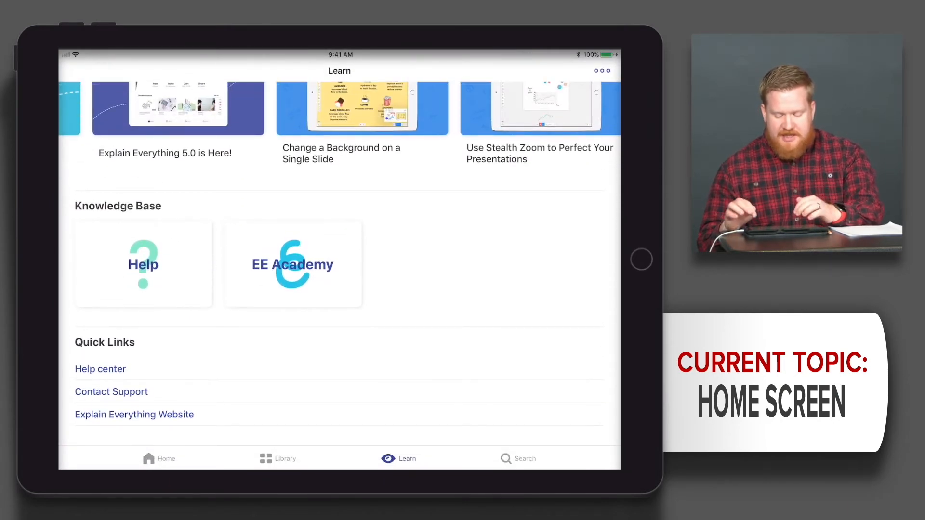
- Visit the Search screen, return Home and start the Create a new project window
left_click(524, 459)
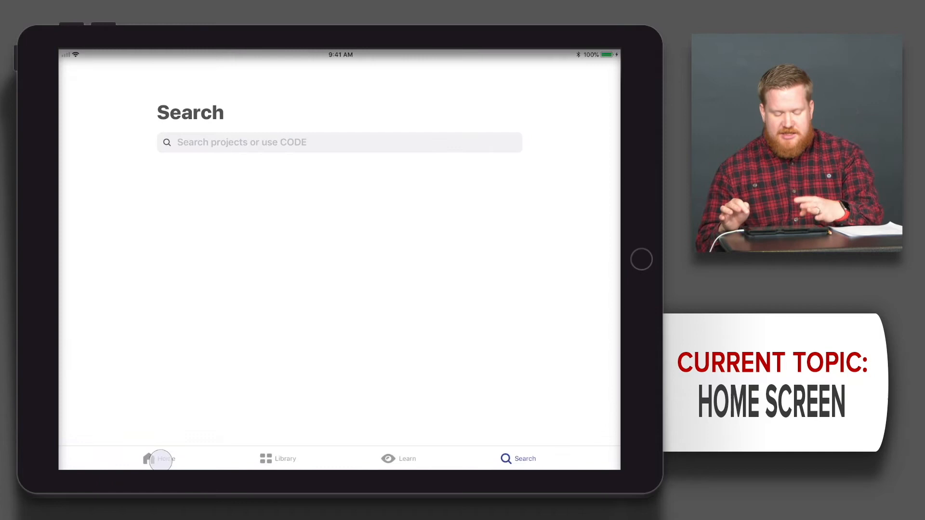
left_click(159, 459)
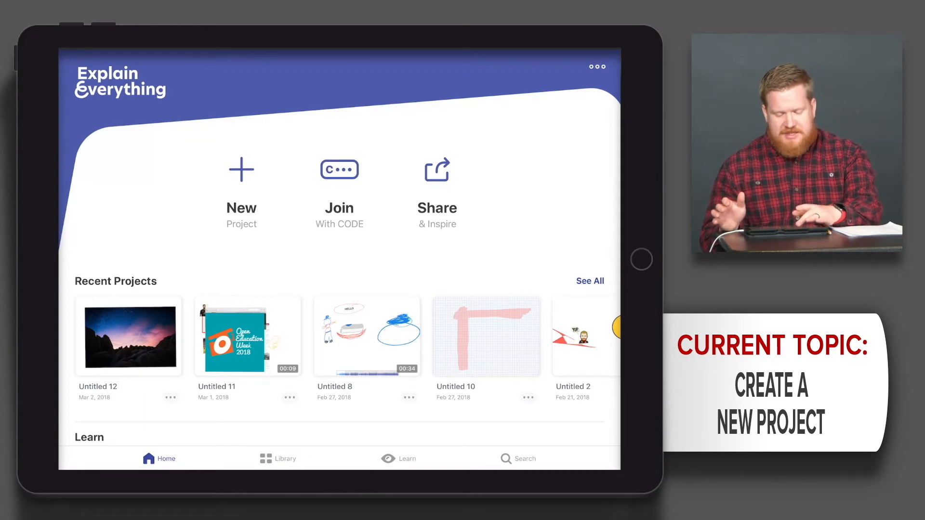
left_click(240, 169)
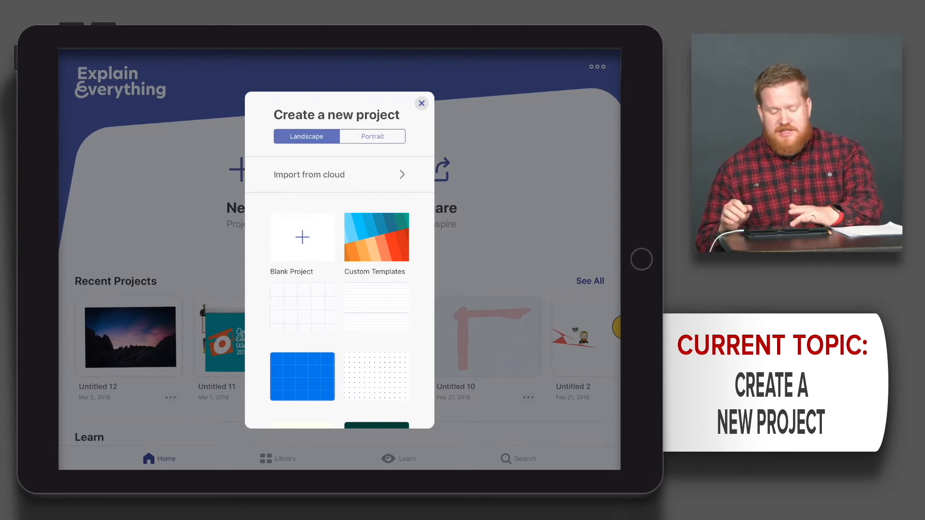
- Review the Import from cloud source list and go back to the new-project options
left_click(308, 174)
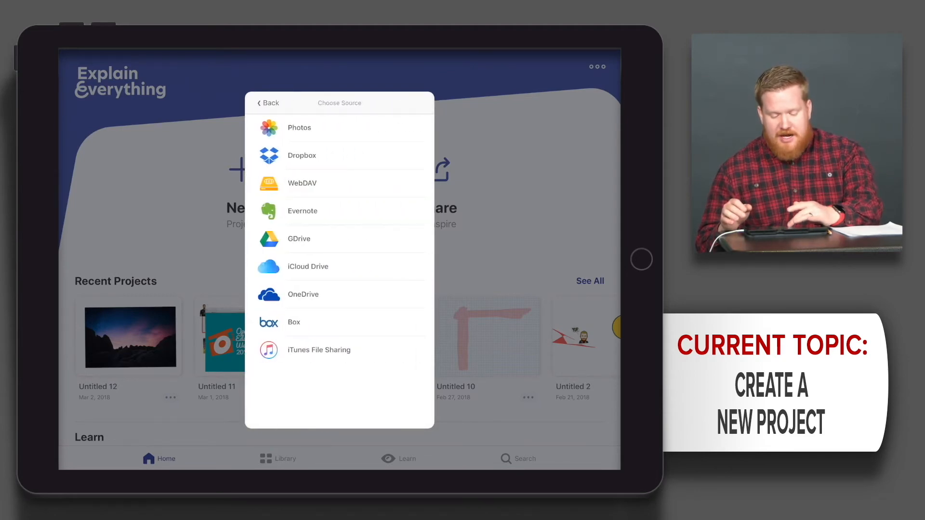
left_click(292, 322)
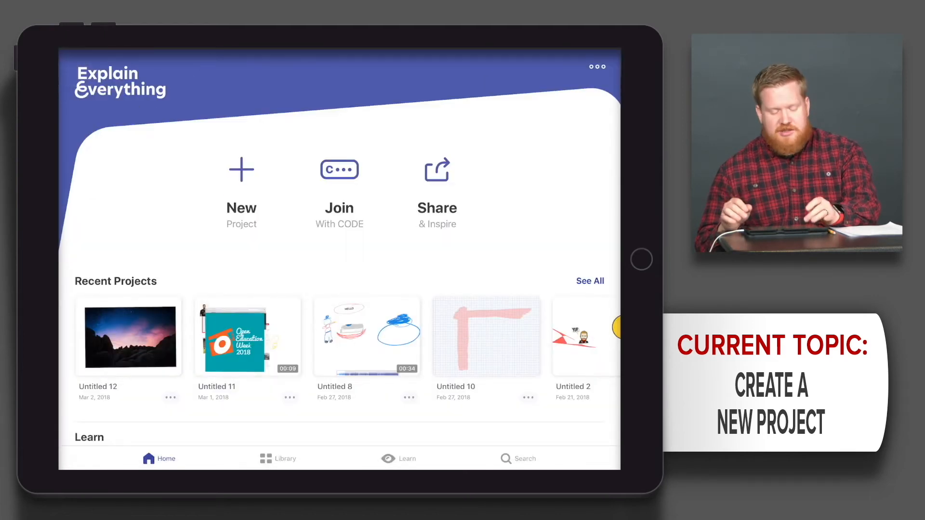
- Start a new project, try portrait orientation and settle on landscape
left_click(241, 170)
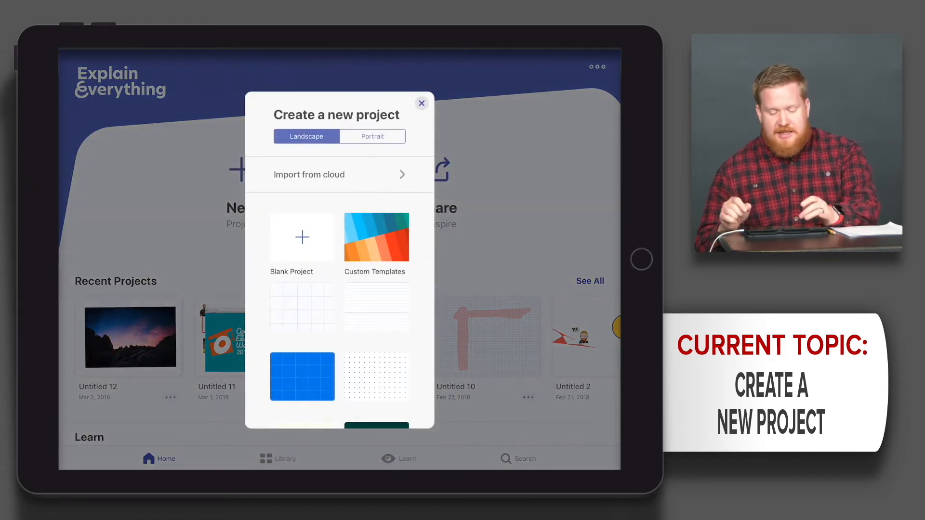
left_click(372, 136)
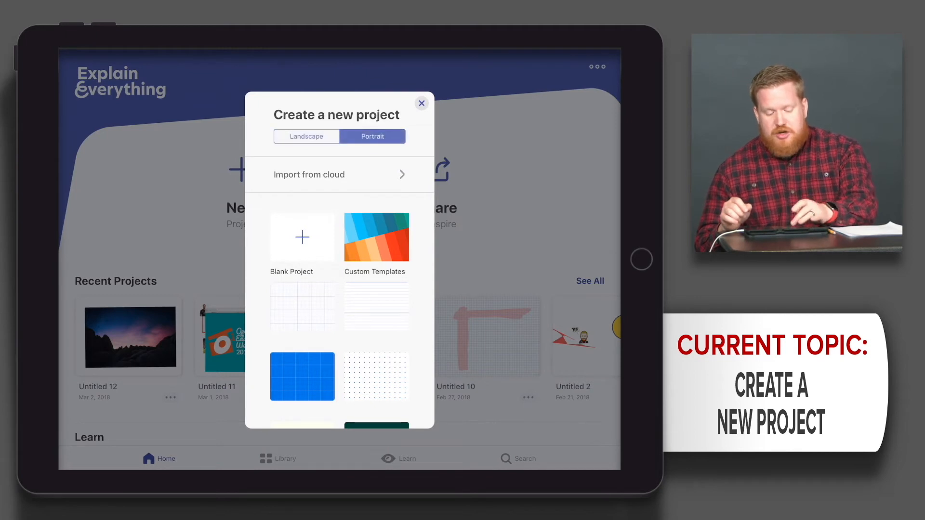
left_click(306, 135)
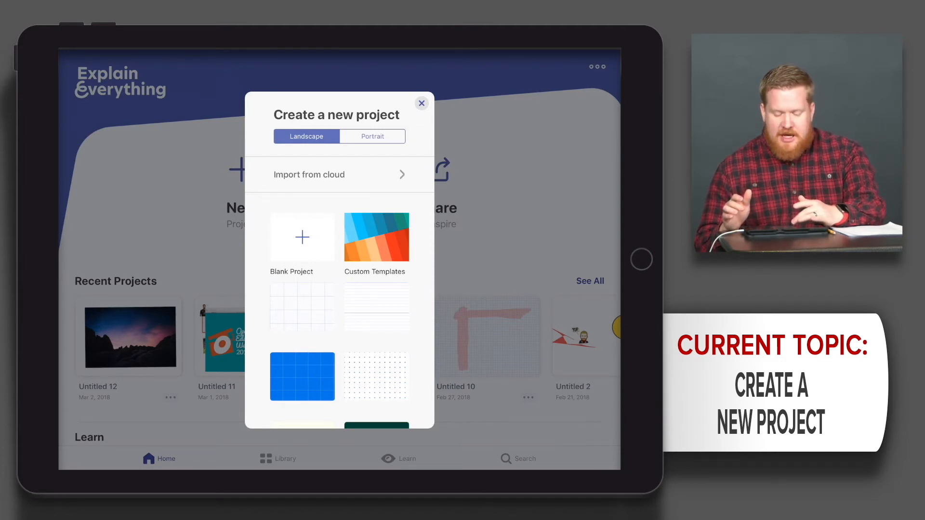
- Scroll the template thumbnails and create a blank landscape project, Untitled 13
scroll("down", 3)
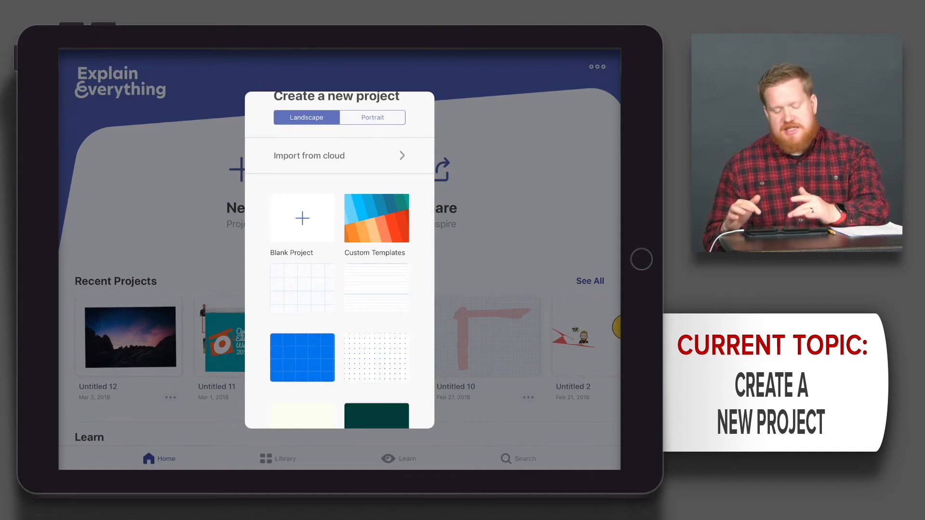
scroll("down", 3)
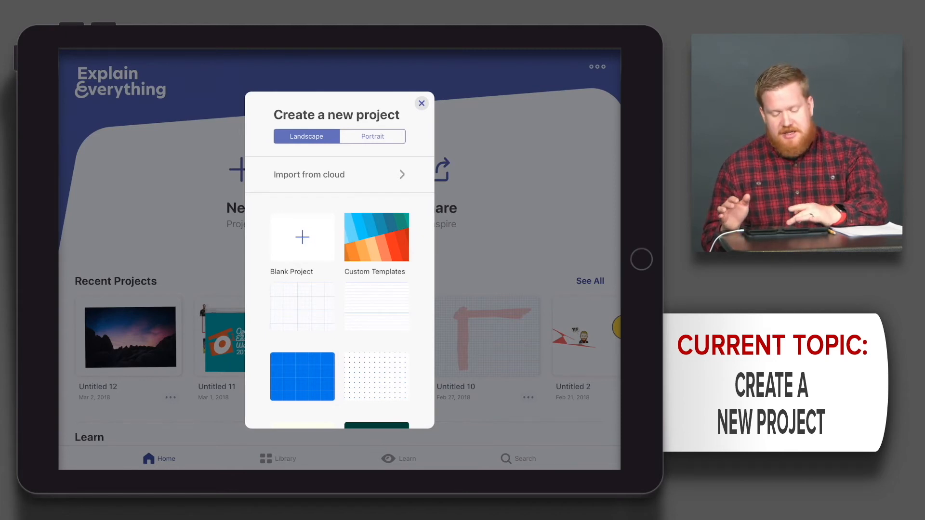
left_click(301, 237)
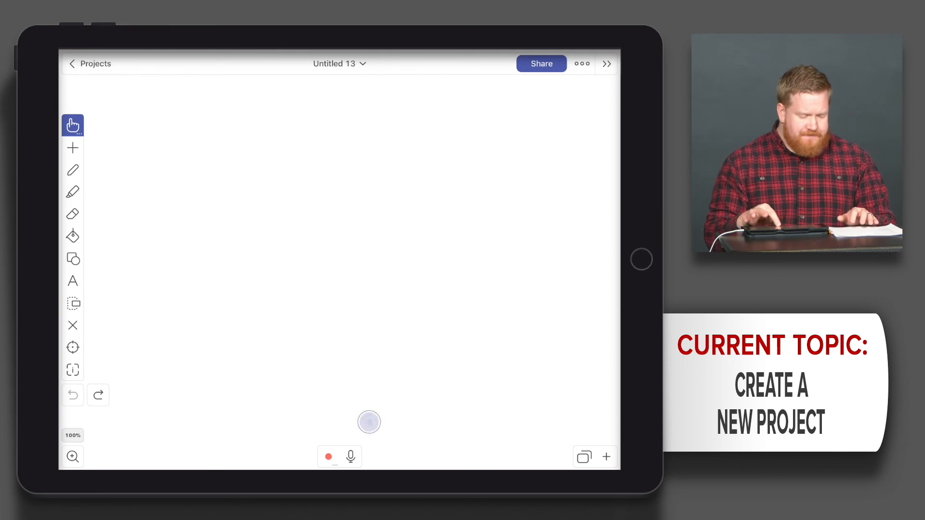
mouse_move(603, 428)
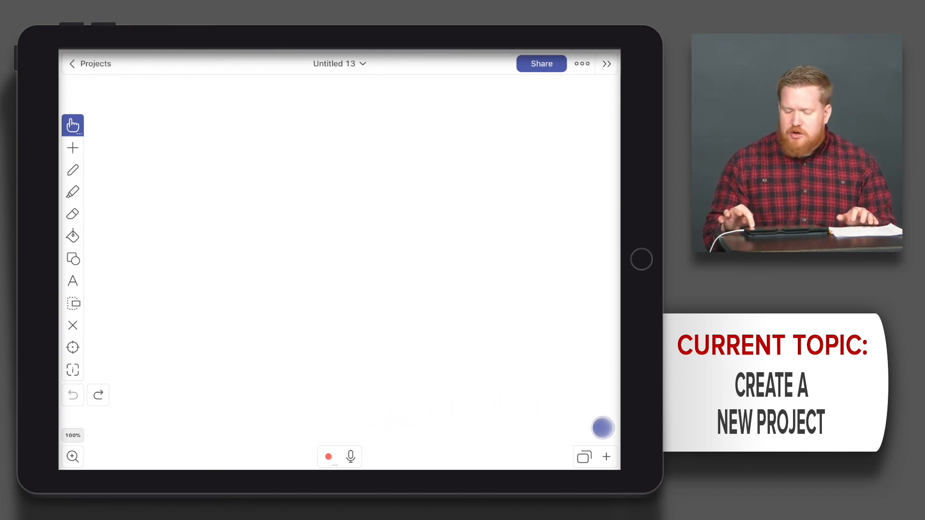